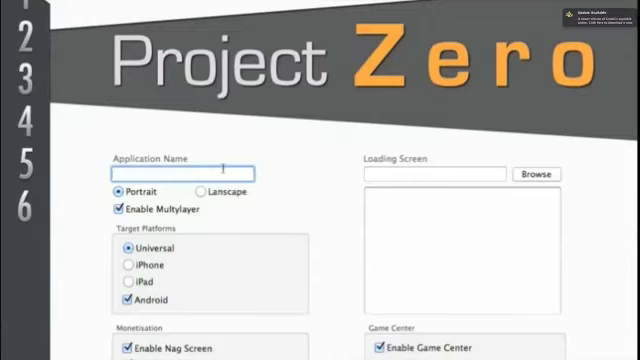
- Name the app 'Cool Game 3000' and select iPad as the target device
text(Cool Game)
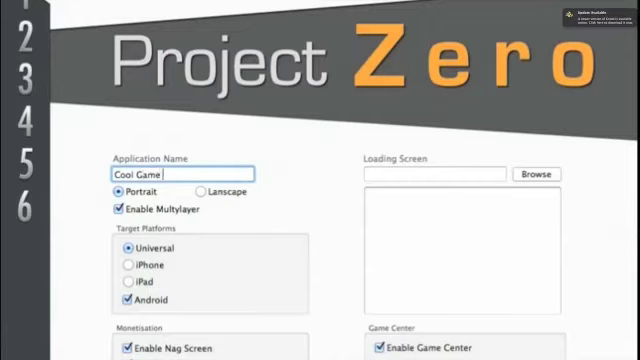
text(3000)
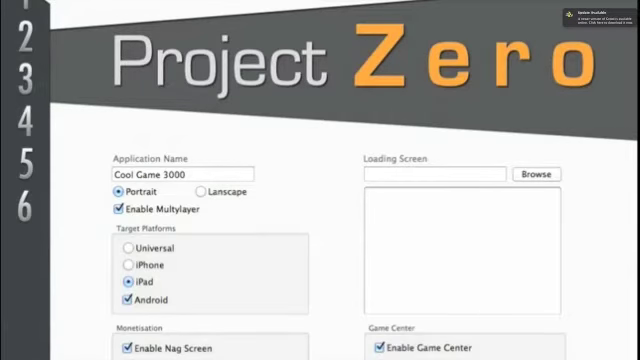
click(380, 349)
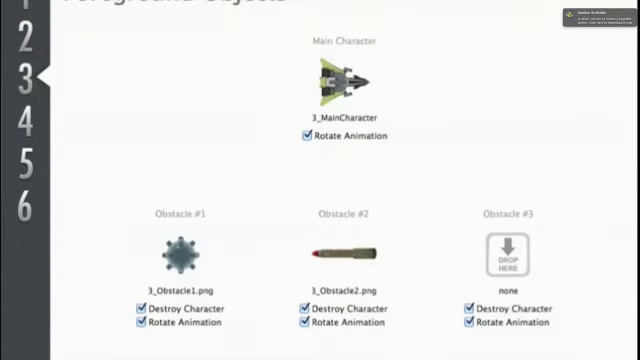
- Add the balloon image as Obstacle #3 and turn off rotation for Obstacles #2 and #3
click(508, 251)
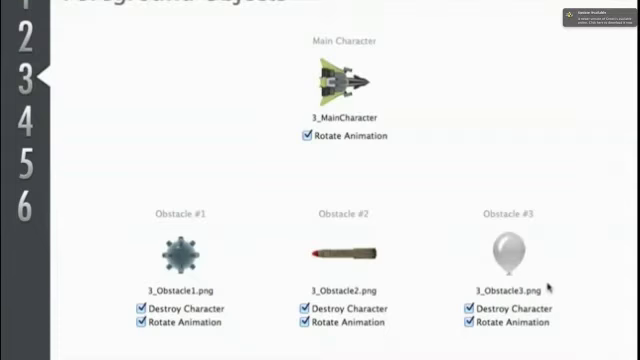
mouse_move(237, 320)
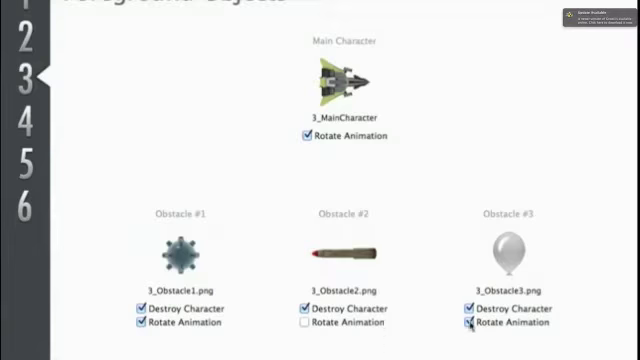
click(472, 327)
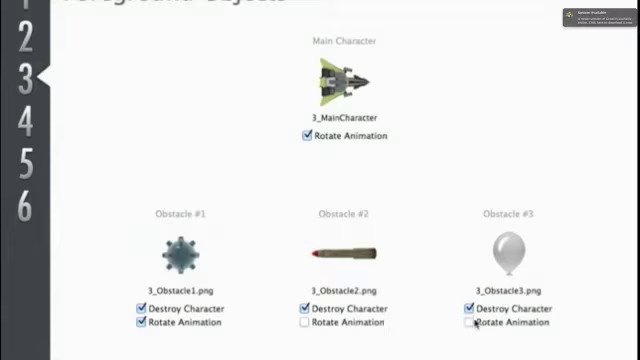
click(472, 307)
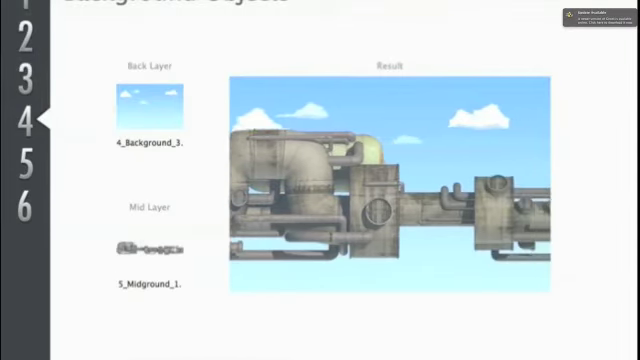
- Set the cloudy sky as Back Layer and the pipes strip as Mid Layer
click(146, 105)
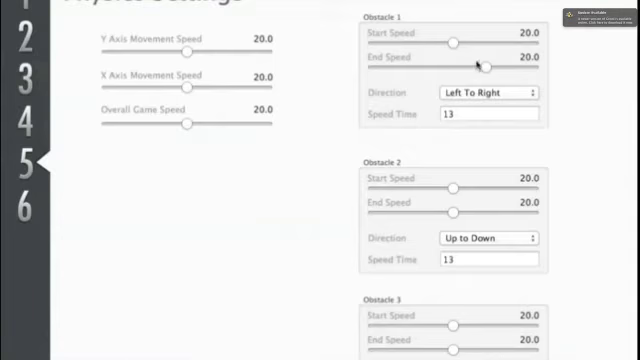
- Set speeds to 20, obstacle 1 Left To Right, obstacle 2 Up to Down, speed time 13
click(490, 94)
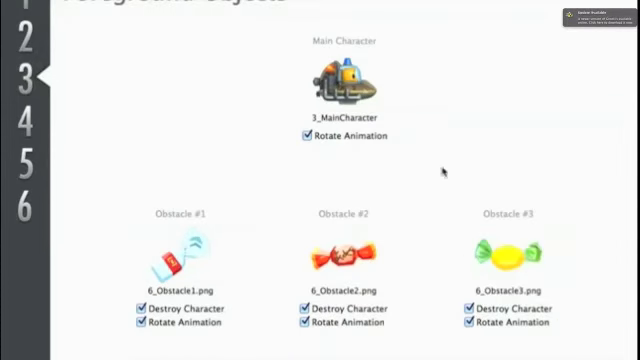
mouse_move(378, 336)
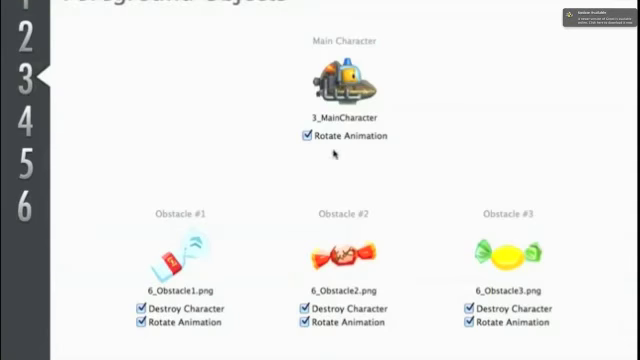
- Assign the submarine as Main Character and the three candy images as obstacles
click(306, 136)
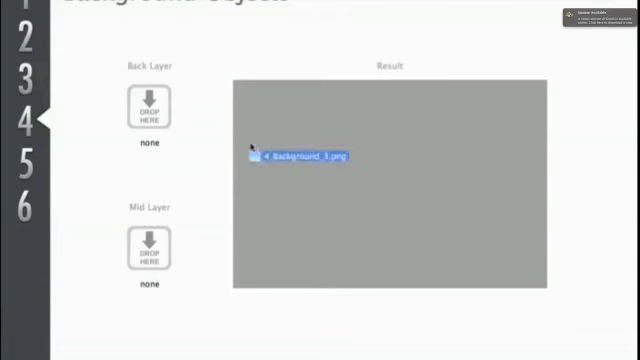
- Drag 4_Background_3.png into the Result area as the Back Layer
drag(290, 156, 151, 108)
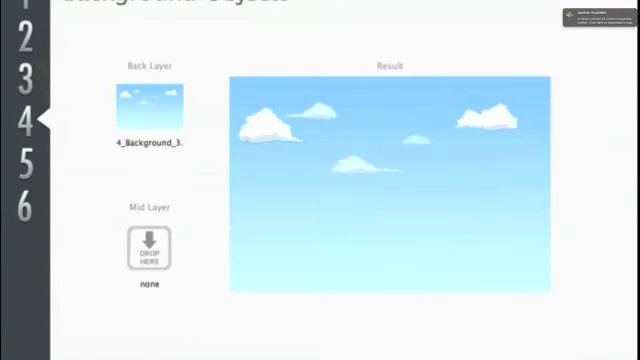